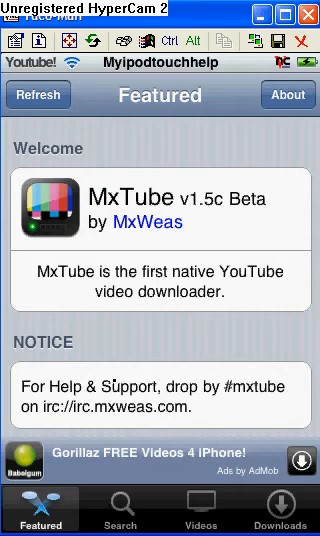
- Search MxTube for myipodtouchhelp, then confirm the Downloads and Videos tabs are empty
click(119, 518)
text(myipodtouchh)
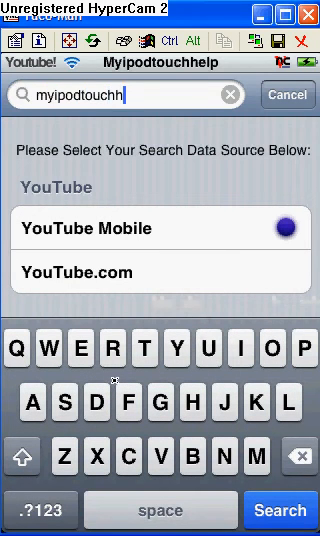
text(elp)
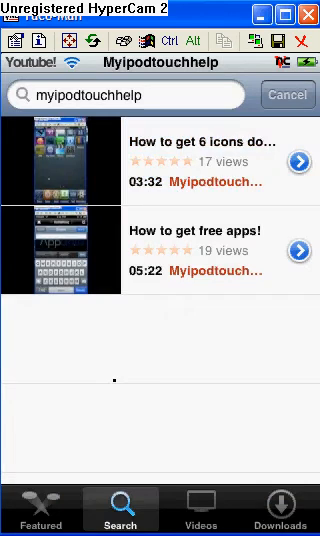
click(280, 508)
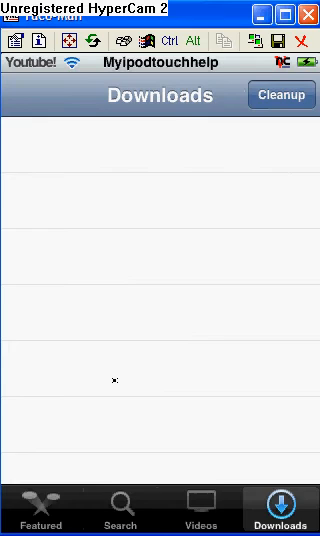
click(200, 505)
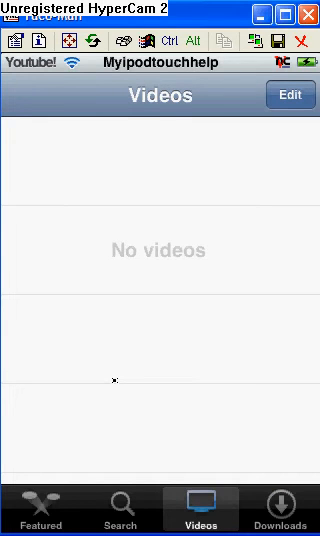
click(281, 507)
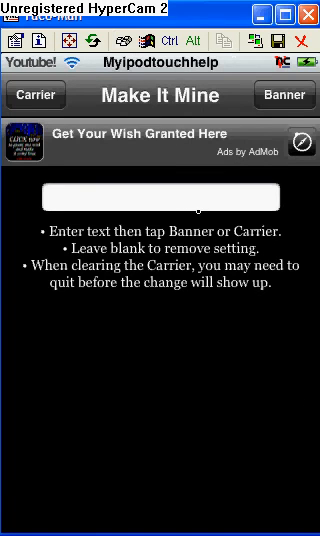
- Set the Make It Mine carrier name to 'Hi youtube'
click(160, 191)
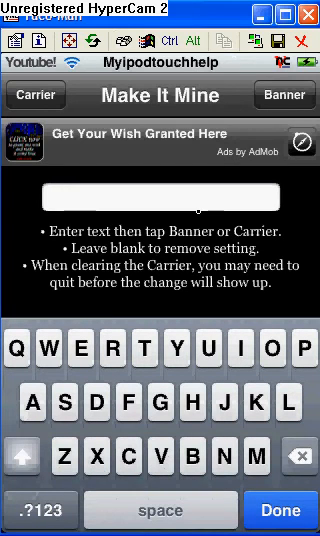
text(Hi)
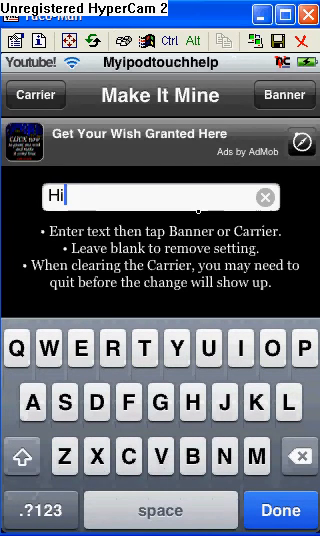
text(youtube)
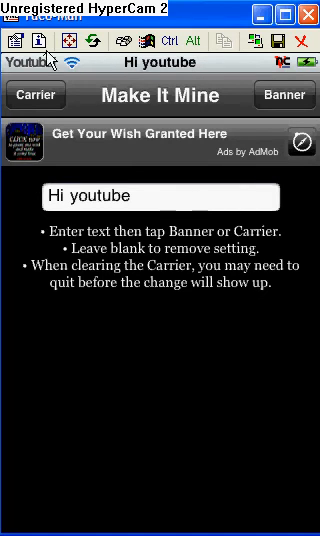
- Replace the carrier name with 'Myipodtouchhelp' and apply it as the carrier
click(160, 197)
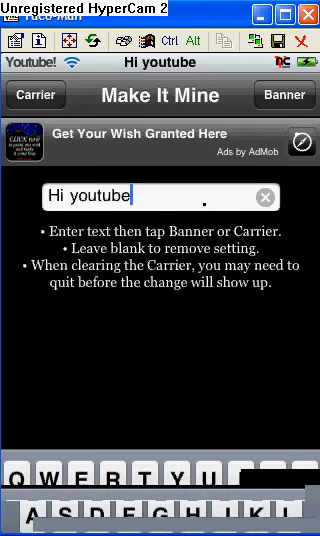
key(backspace)
text(Myipodt)
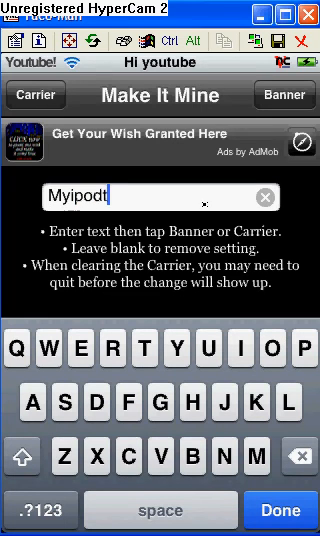
text(ouc)
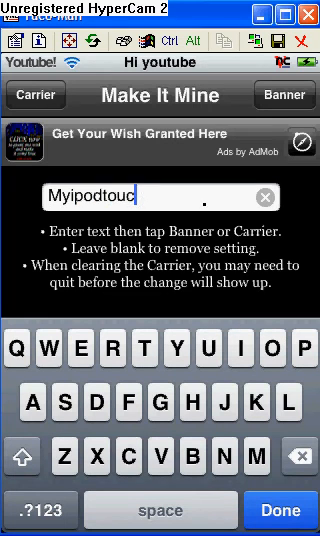
text(hhe)
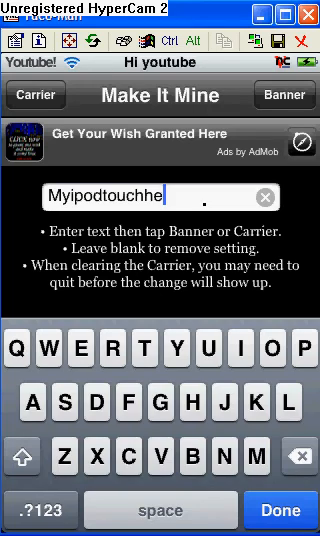
click(283, 511)
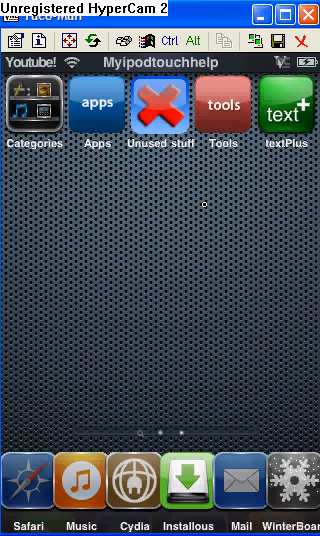
- Swipe to the home screen page with Categories and the Apps, Unused stuff and Tools folders
scroll(left, 3)
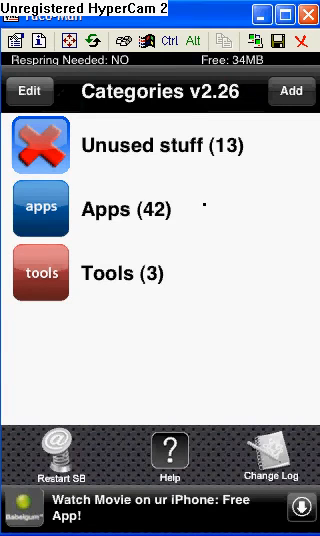
- Add a new empty 'Hi YouTube' category with a blue folder icon
click(290, 92)
text(Hi)
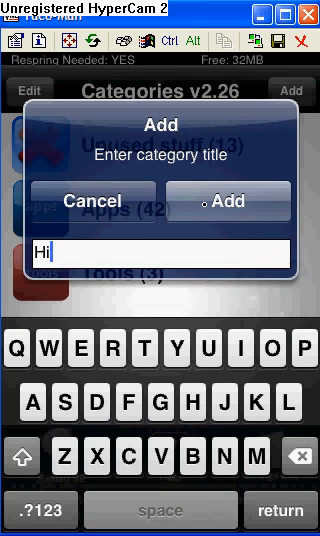
text(yout)
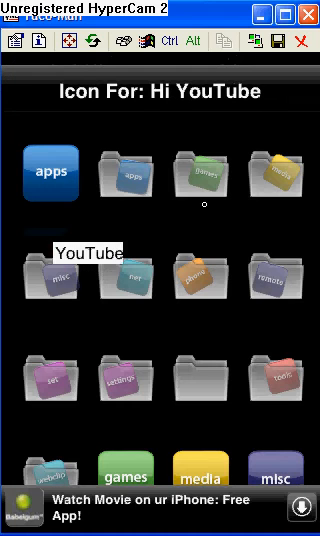
scroll(down, 3)
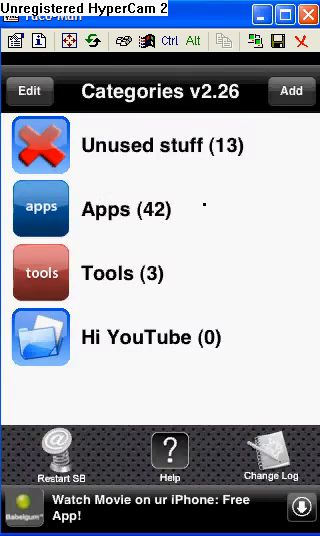
- Toggle Categories edit mode, view the app-adding list, then return to the MxTube home page
click(31, 91)
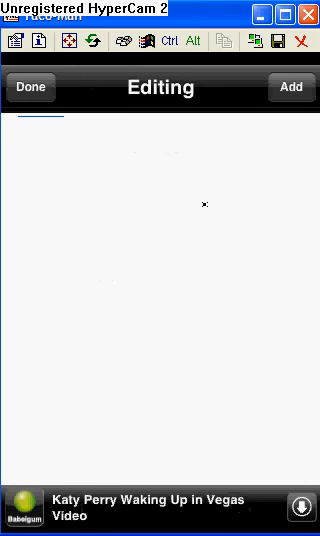
click(31, 87)
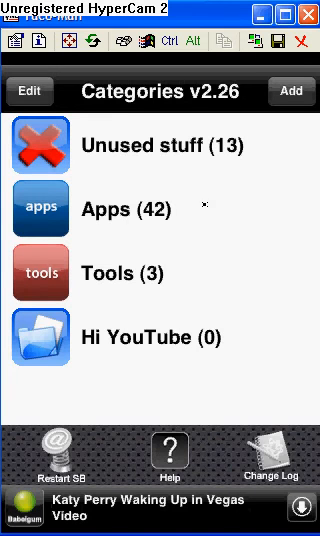
click(30, 90)
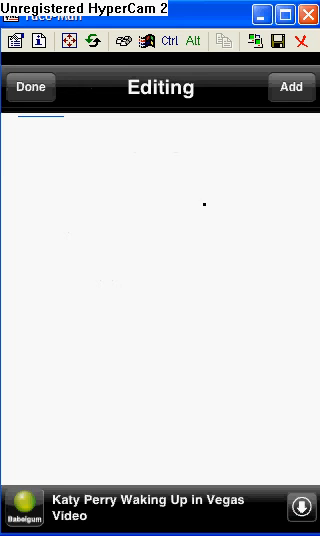
click(291, 87)
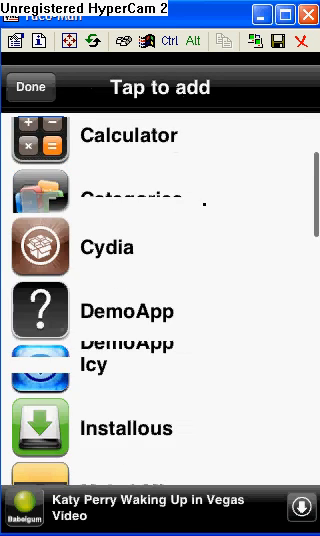
scroll(down, 3)
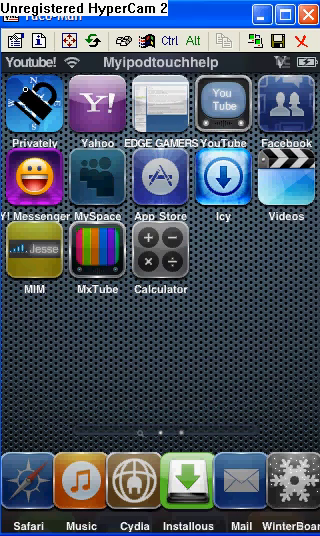
scroll(left, 3)
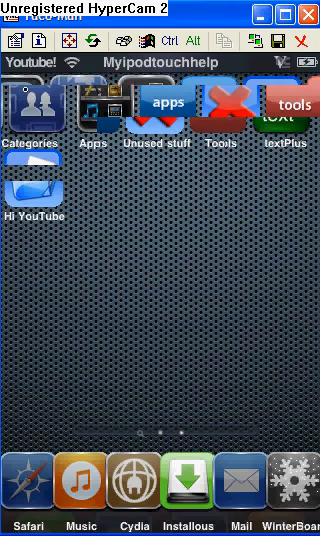
scroll(left, 3)
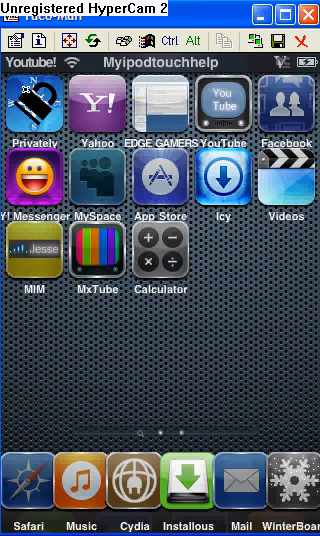
click(187, 484)
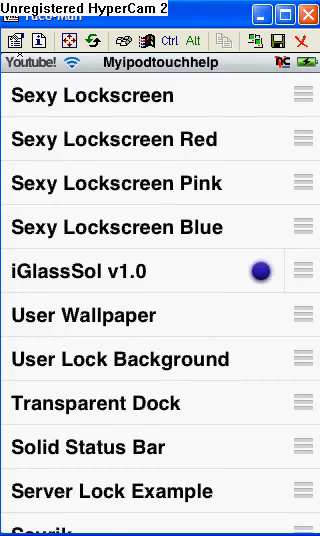
- Scroll through the WinterBoard theme list showing iGlassSol v1.0 enabled
scroll(down, 3)
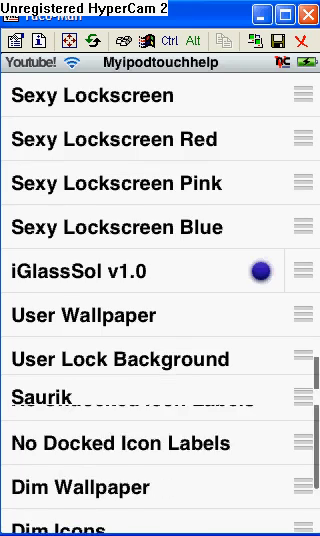
scroll(down, 3)
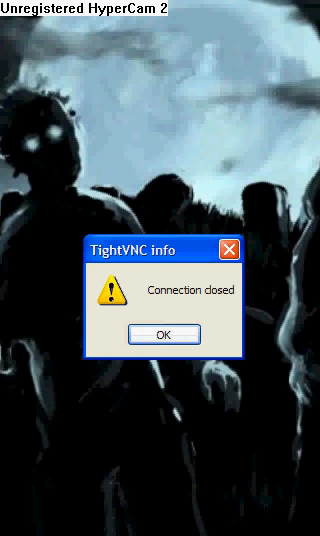
- Dismiss the TightVNC 'Connection closed' message to view the themed lock screen
click(166, 334)
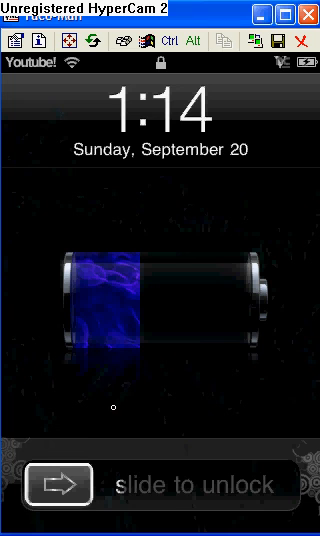